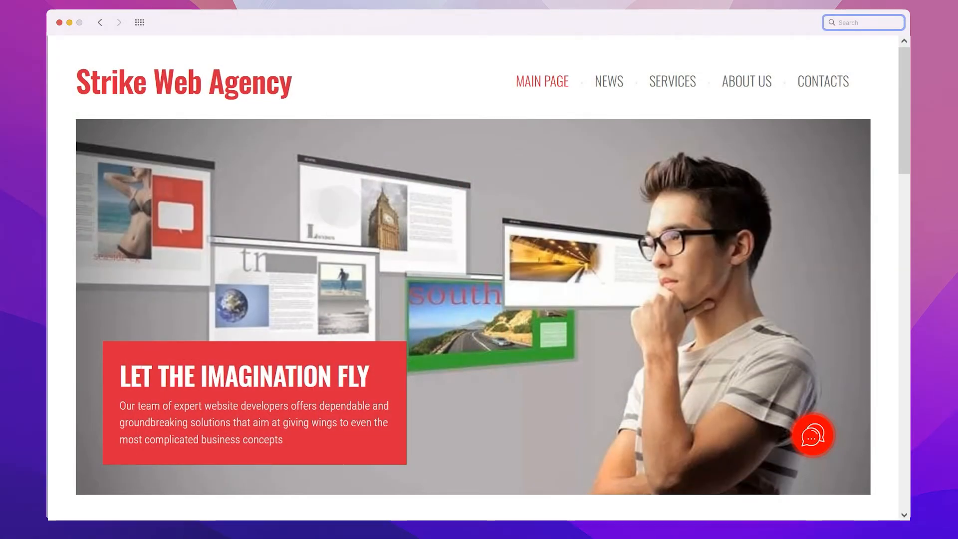
# Message the agency via the live chat widget: 'Hey, I'd like web design for my site'.
pyautogui.scroll(-3)
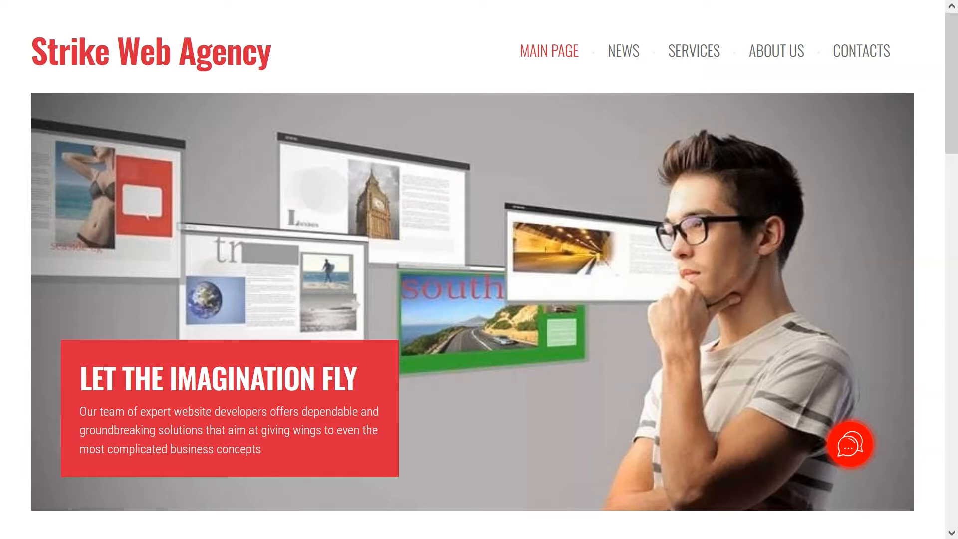
pyautogui.click(849, 443)
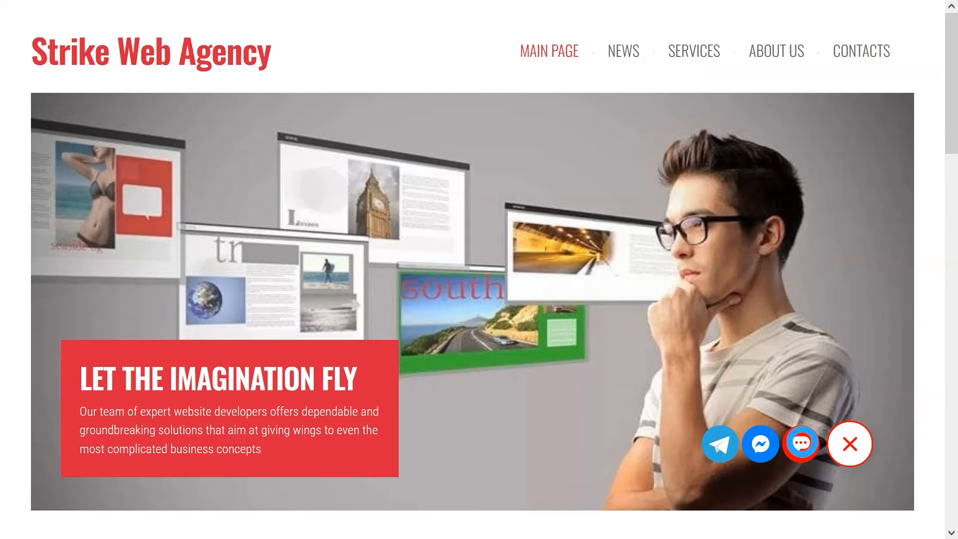
pyautogui.click(801, 443)
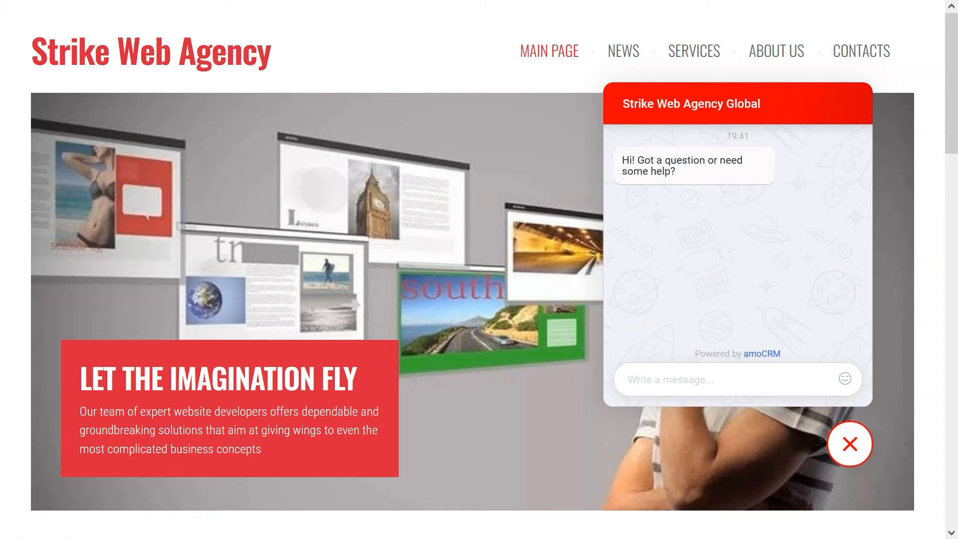
pyautogui.write("Hey, I'd like web design for my site")
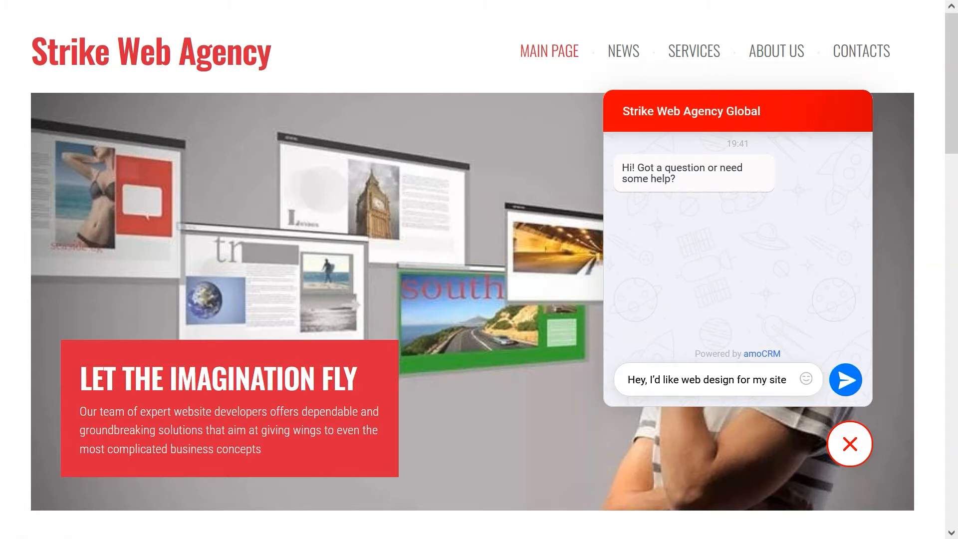
pyautogui.click(845, 379)
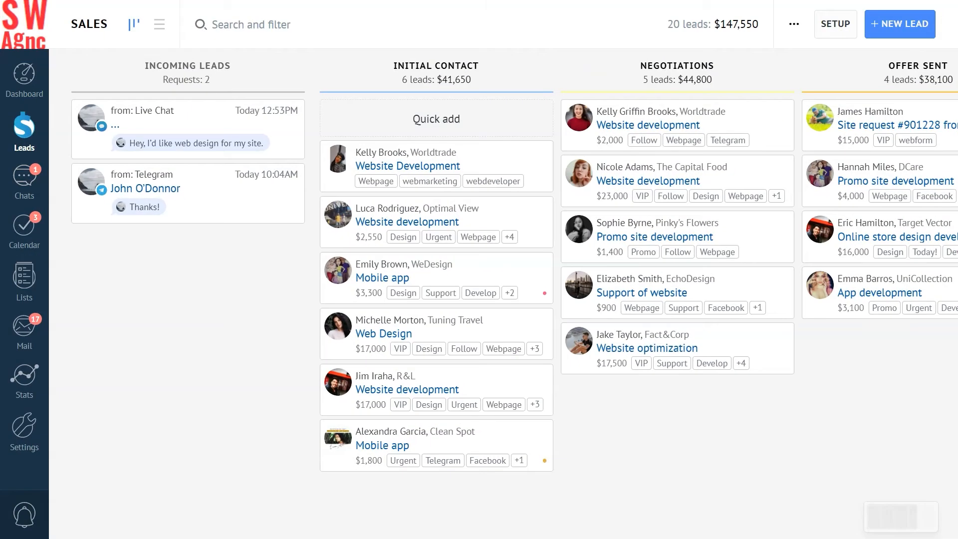
pyautogui.click(187, 129)
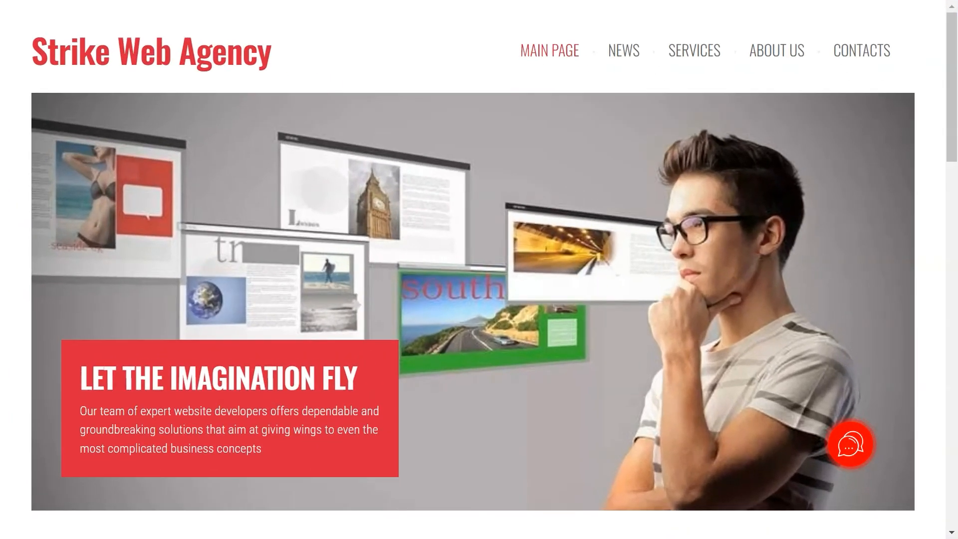
# Bring up the website's contact channel options to pick Telegram.
pyautogui.click(850, 444)
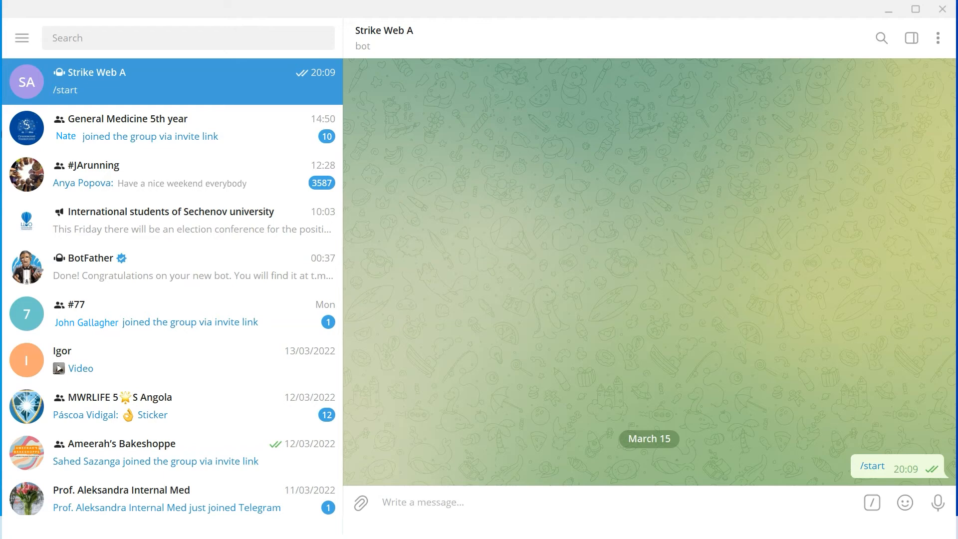
# Ask the Strike Web Agency bot 'Do you also provide SMM services?'.
pyautogui.write('Do you also provide SMM services?')
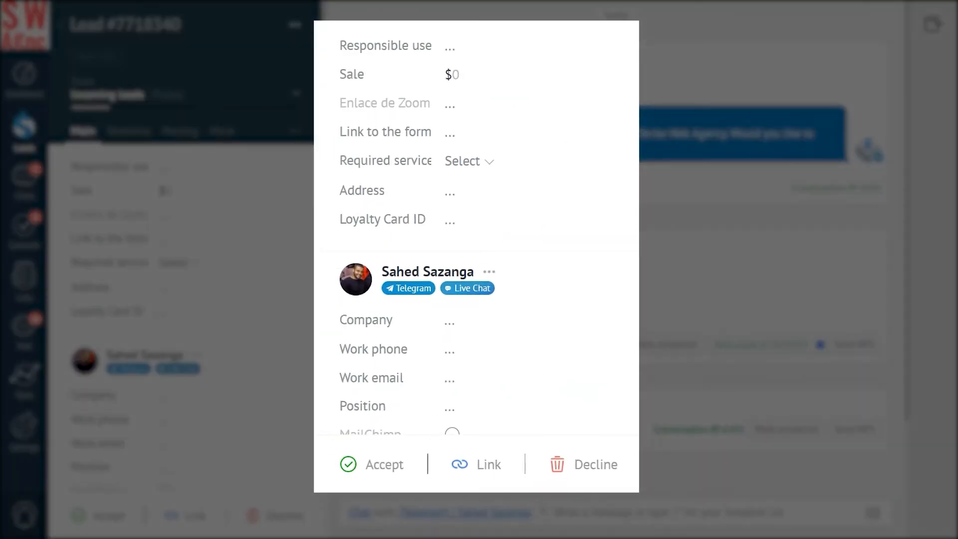
pyautogui.click(419, 280)
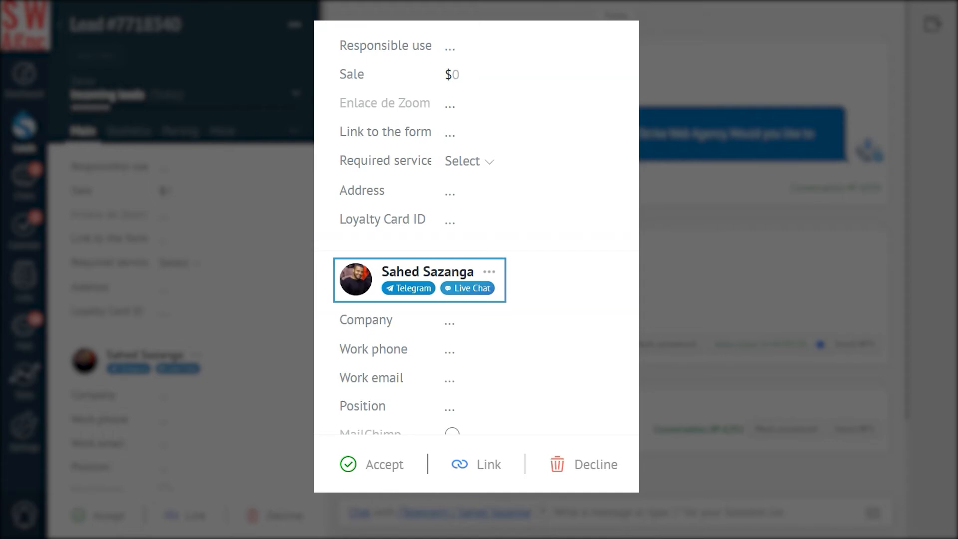